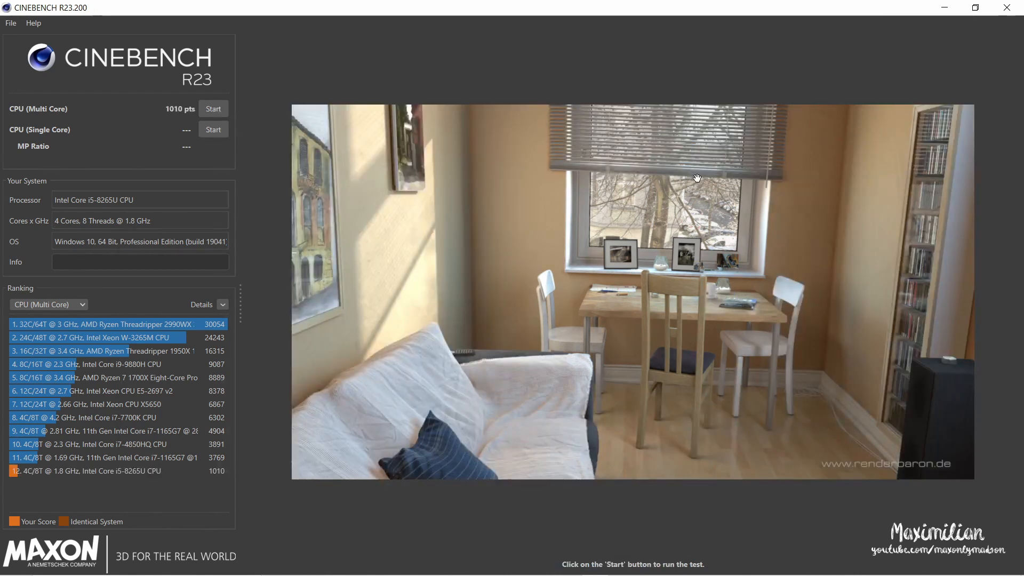
pyautogui.moveTo(611, 74)
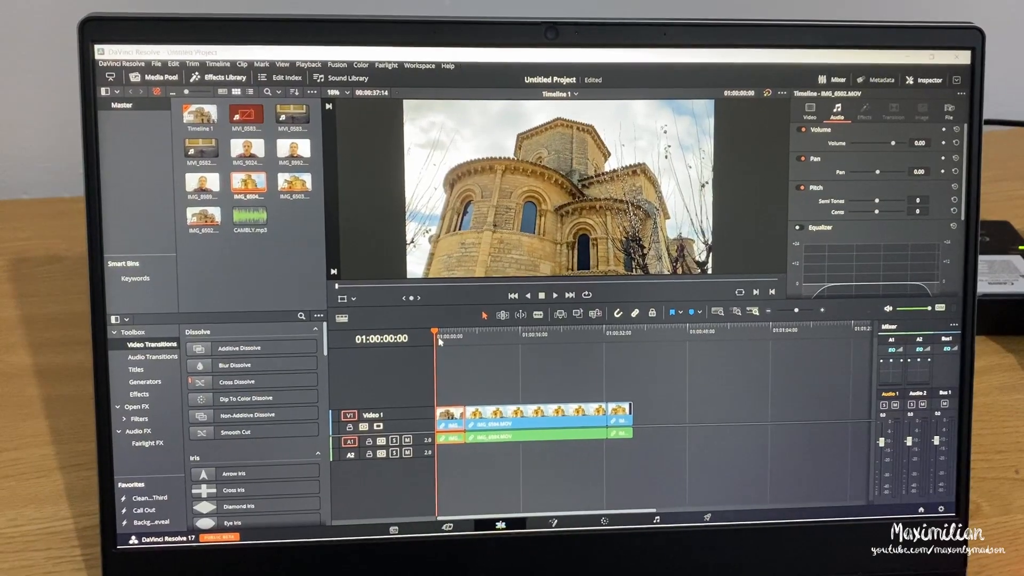
# - Play the church clip timeline, render it from the Deliver page, then return to the Edit page
pyautogui.click(554, 295)
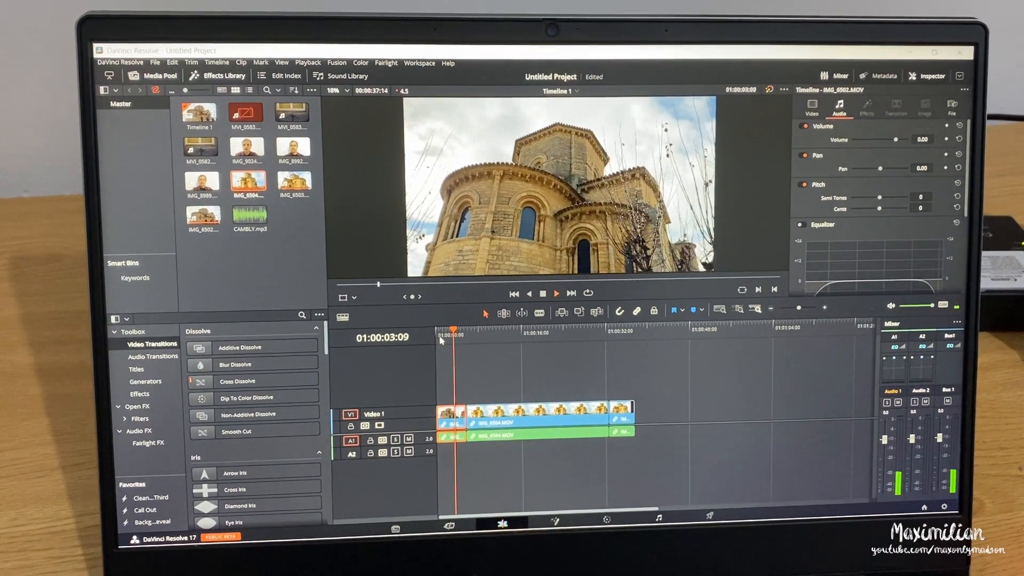
pyautogui.click(698, 542)
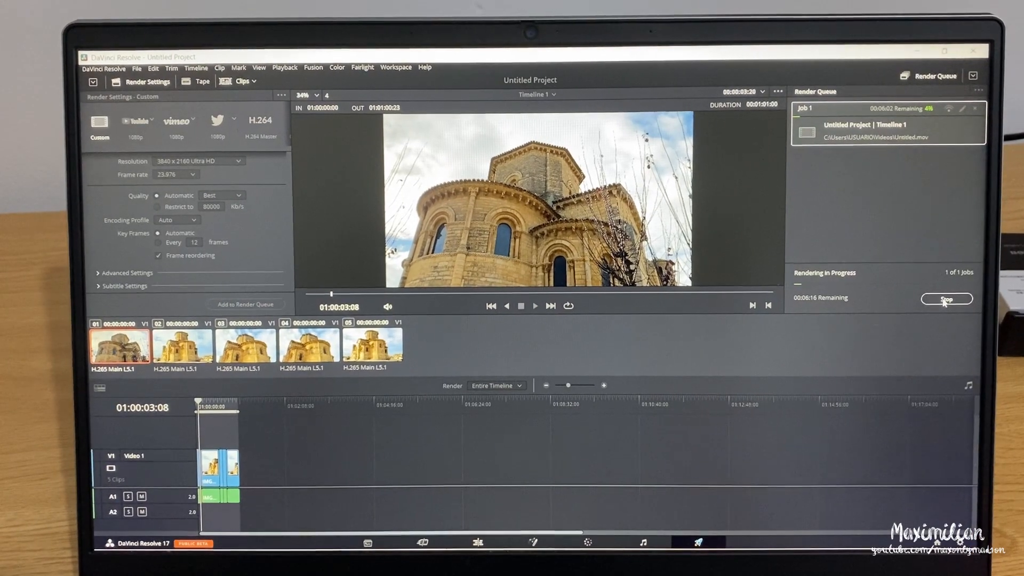
pyautogui.click(946, 299)
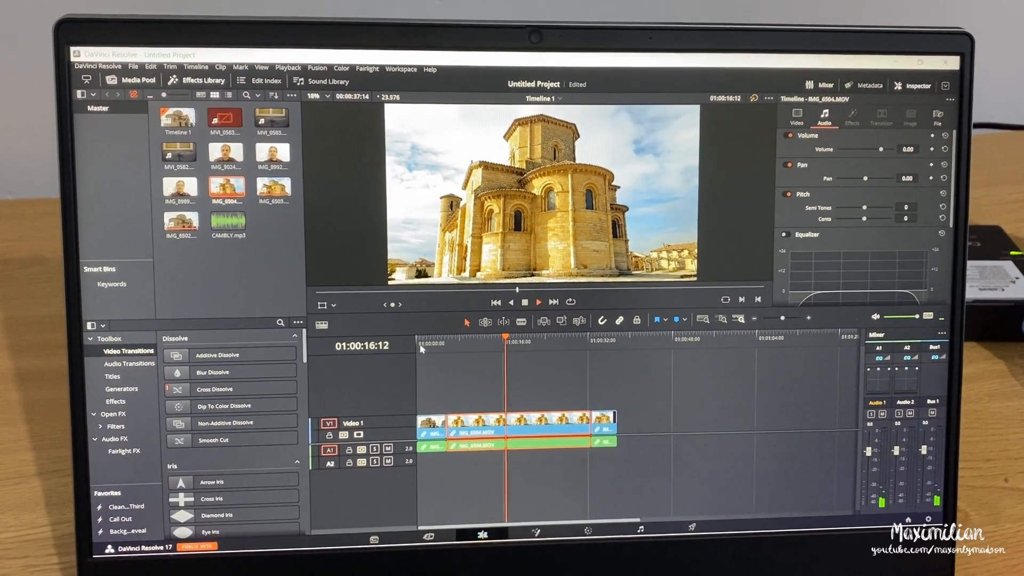
pyautogui.click(234, 20)
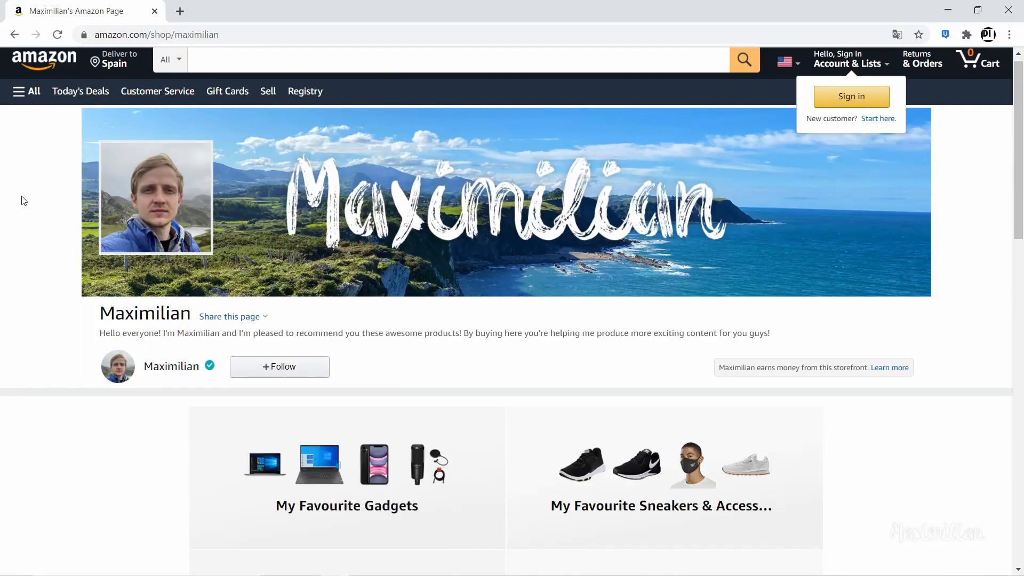
# - From My Favourite Gadgets, open the $699 Lenovo IdeaPad laptop's product page
pyautogui.scroll(-3)
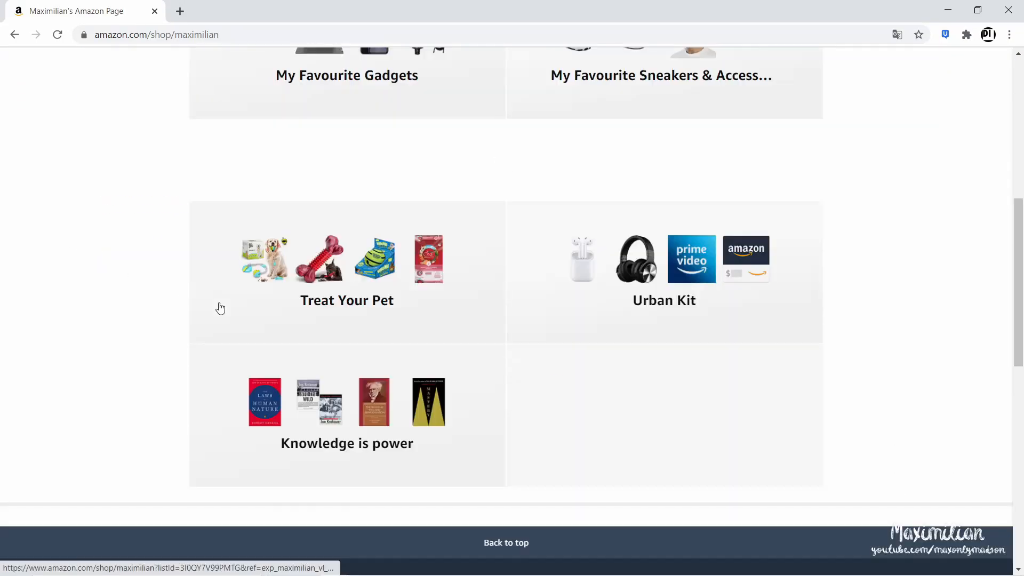
pyautogui.click(347, 75)
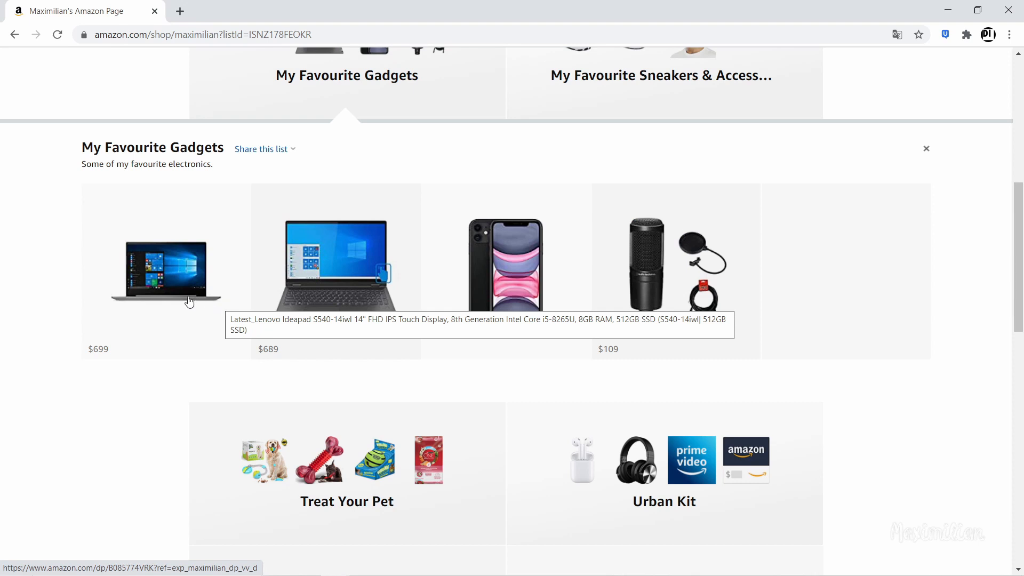
pyautogui.moveTo(164, 296)
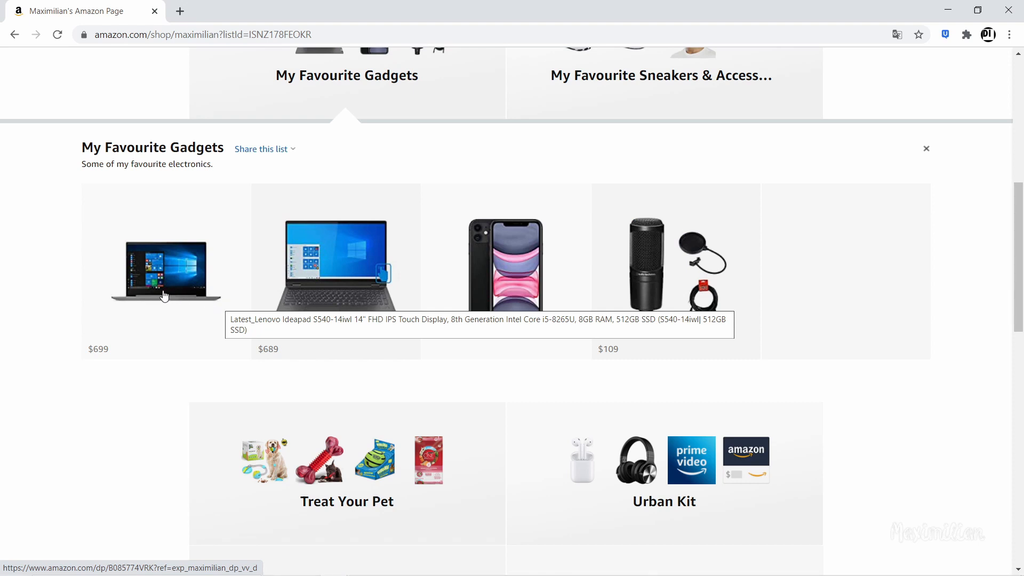
pyautogui.click(165, 271)
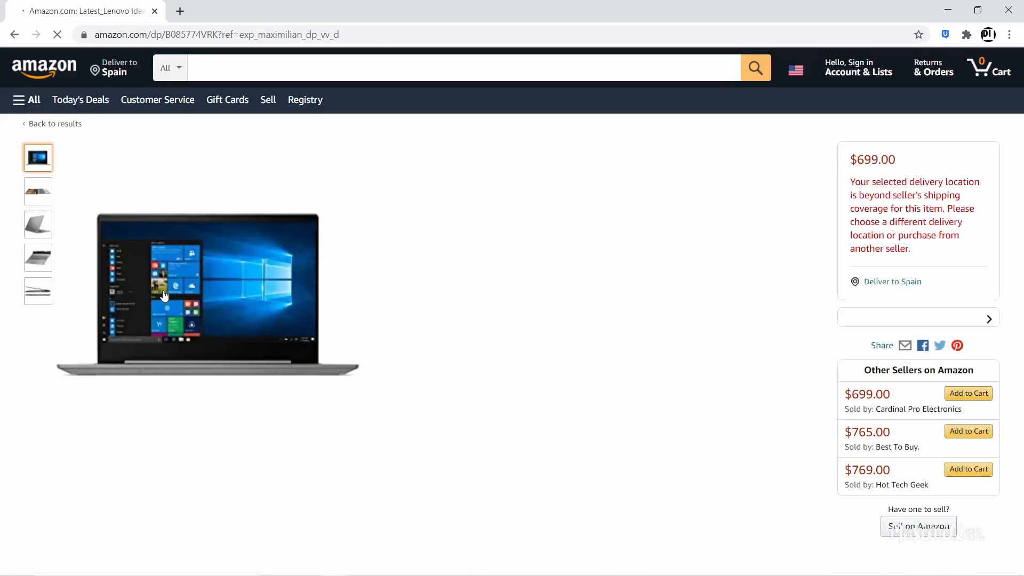